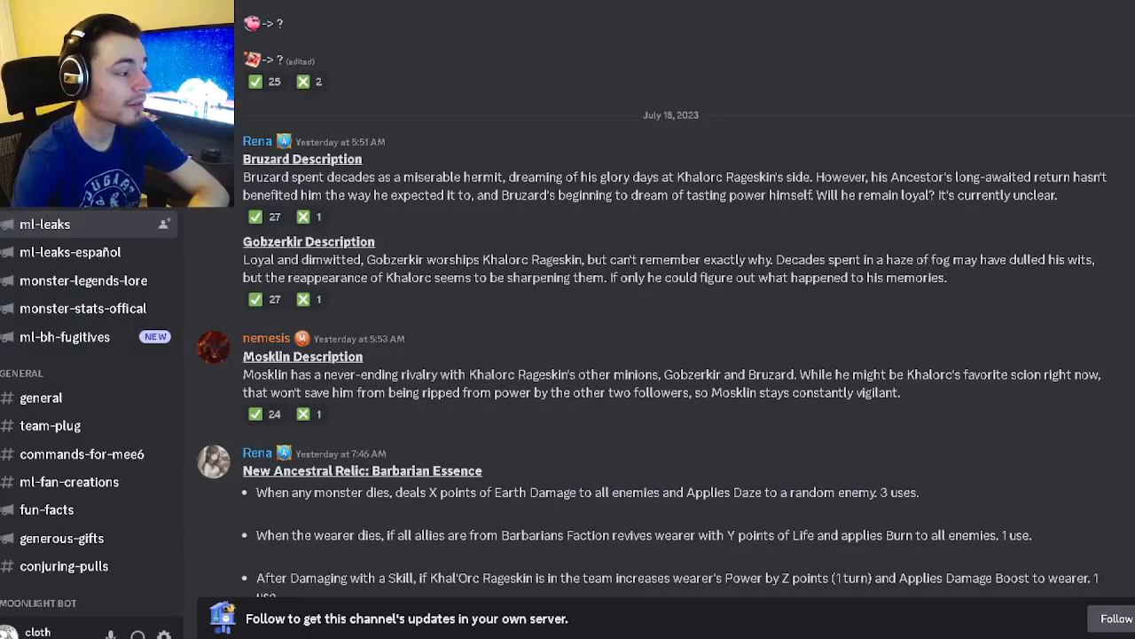
Review the Gobzerkir description, briefly highlighting and clearing its text.
scroll(down, 3)
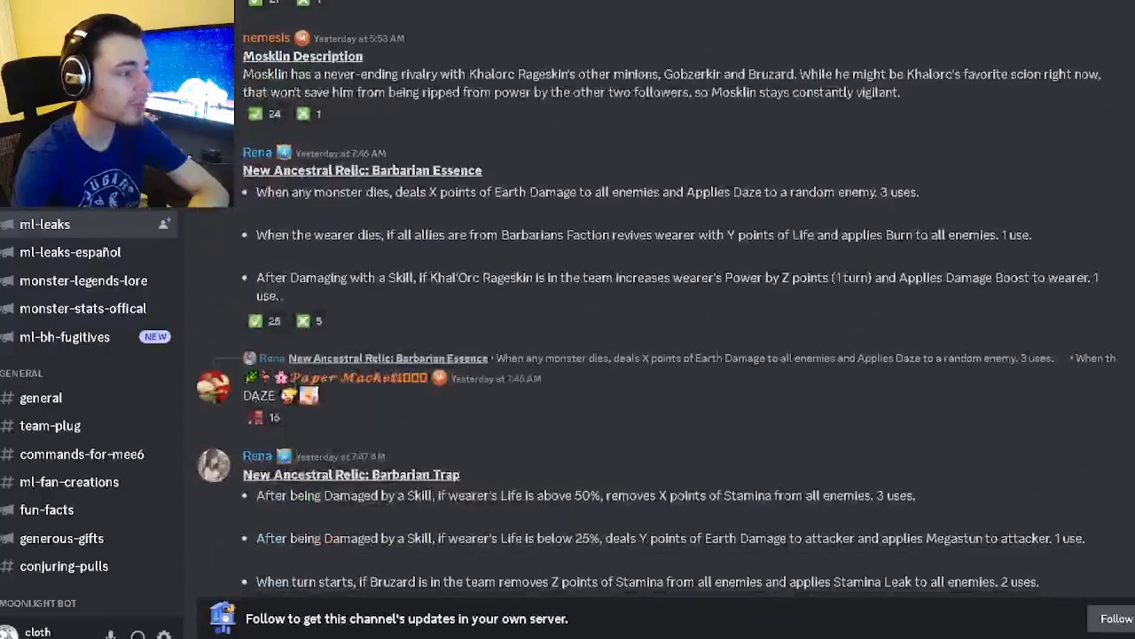
scroll(up, 3)
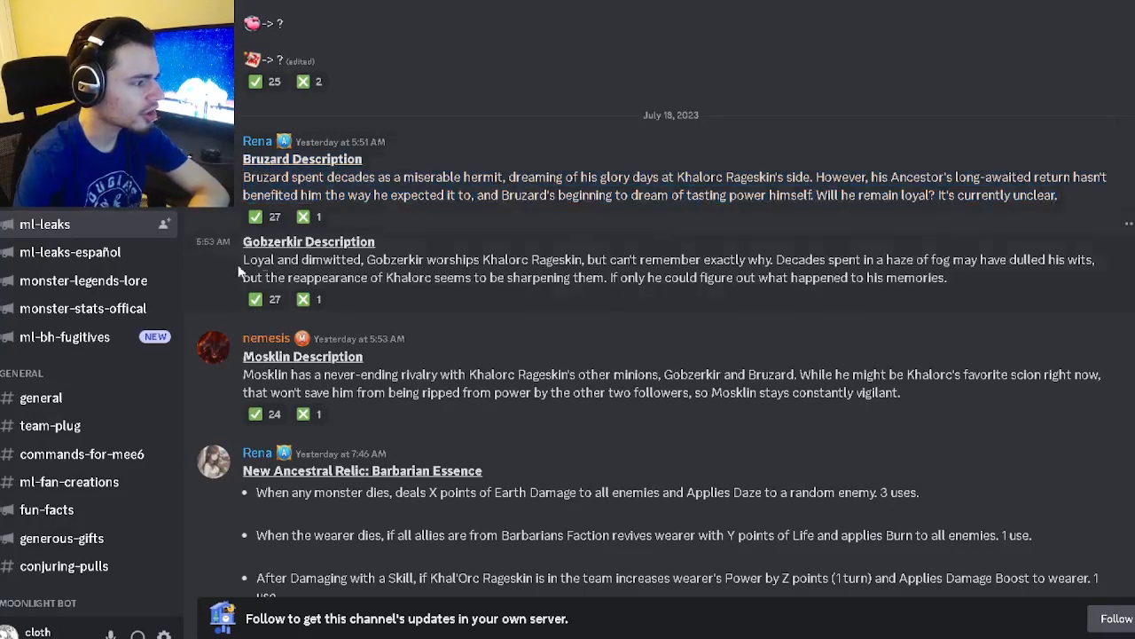
drag(243, 242, 948, 276)
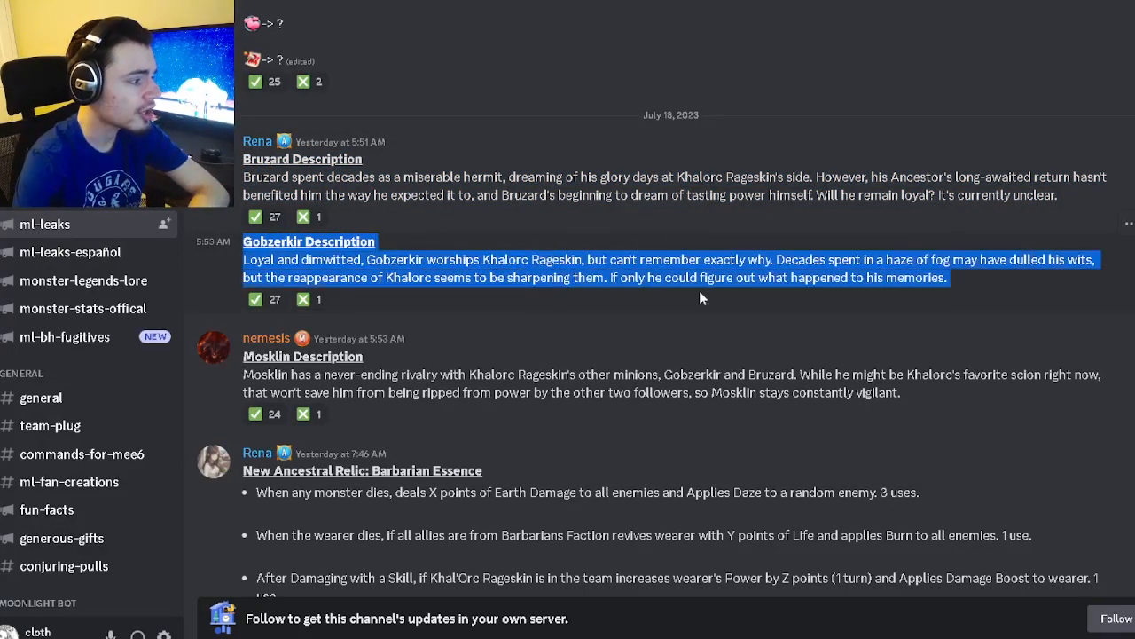
drag(701, 299, 1026, 392)
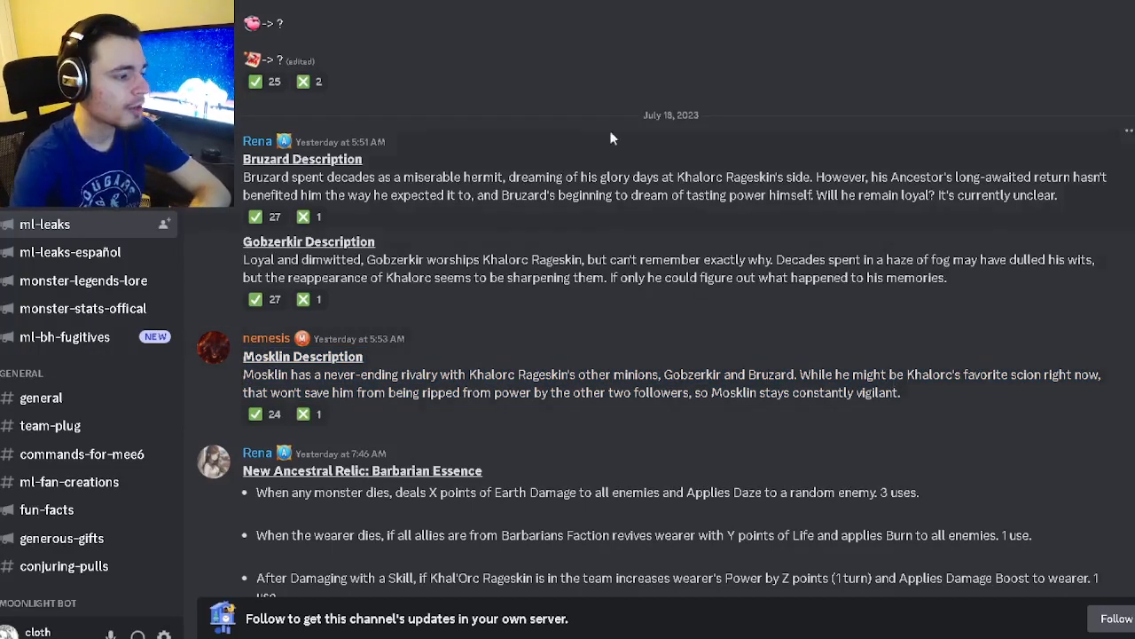
Scroll to the Barbarian Essence relic post and highlight its third effect line.
scroll(down, 3)
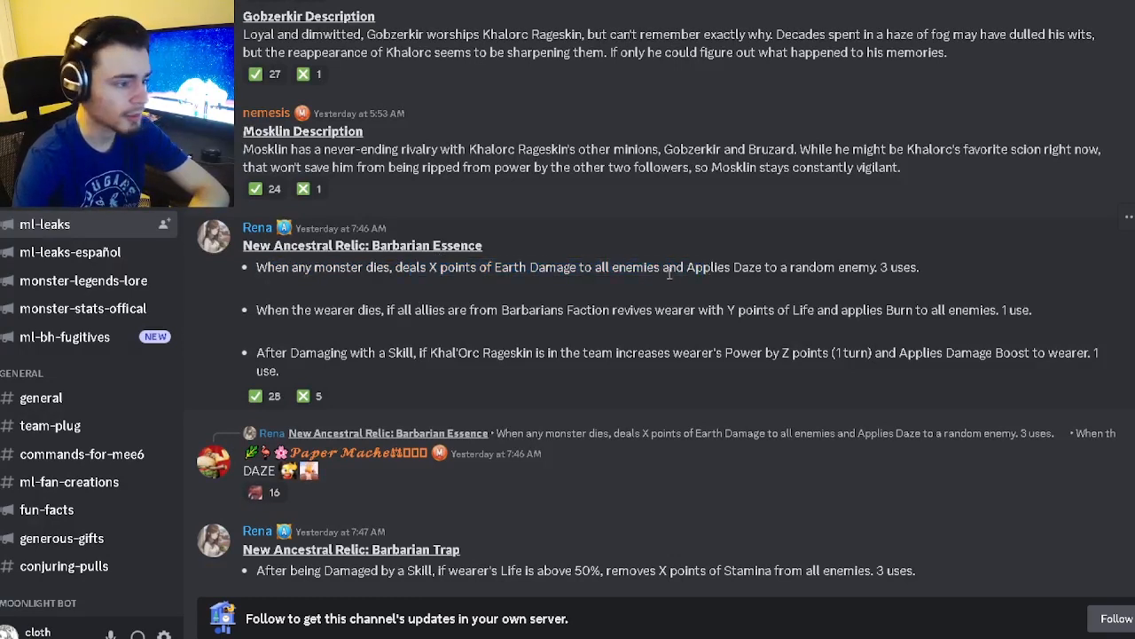
mouse_move(926, 273)
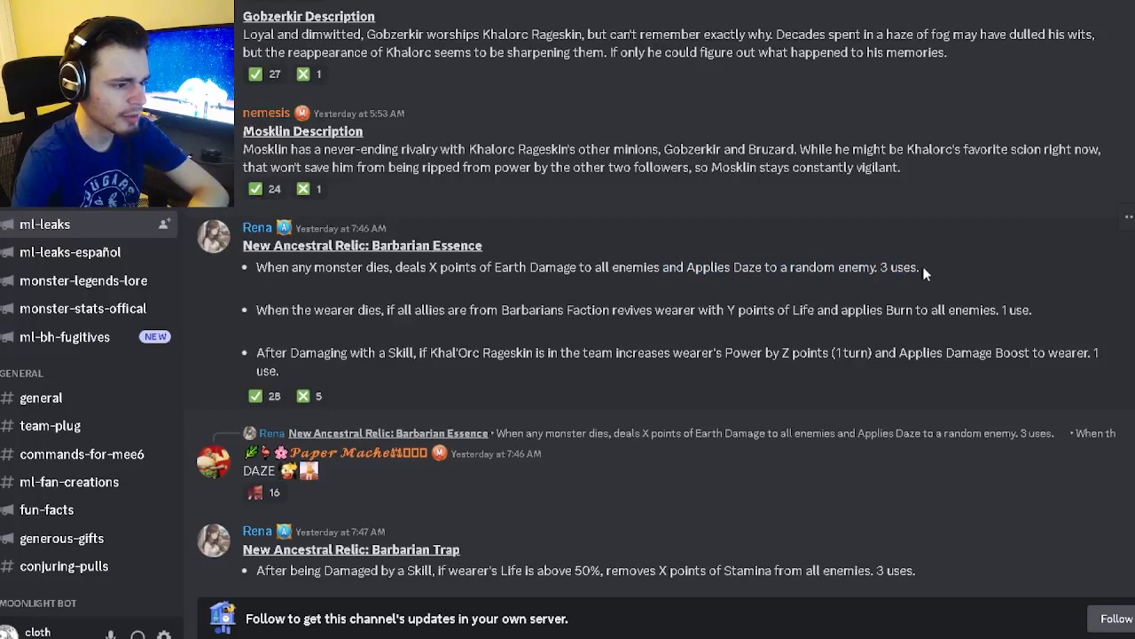
drag(768, 266, 920, 266)
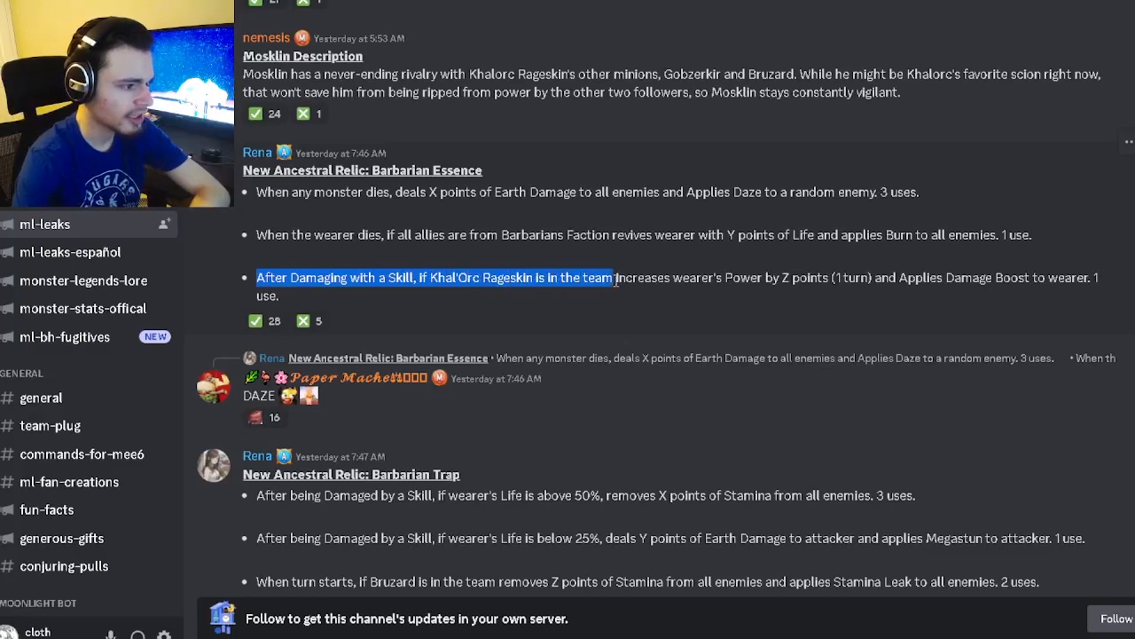
drag(617, 276, 736, 277)
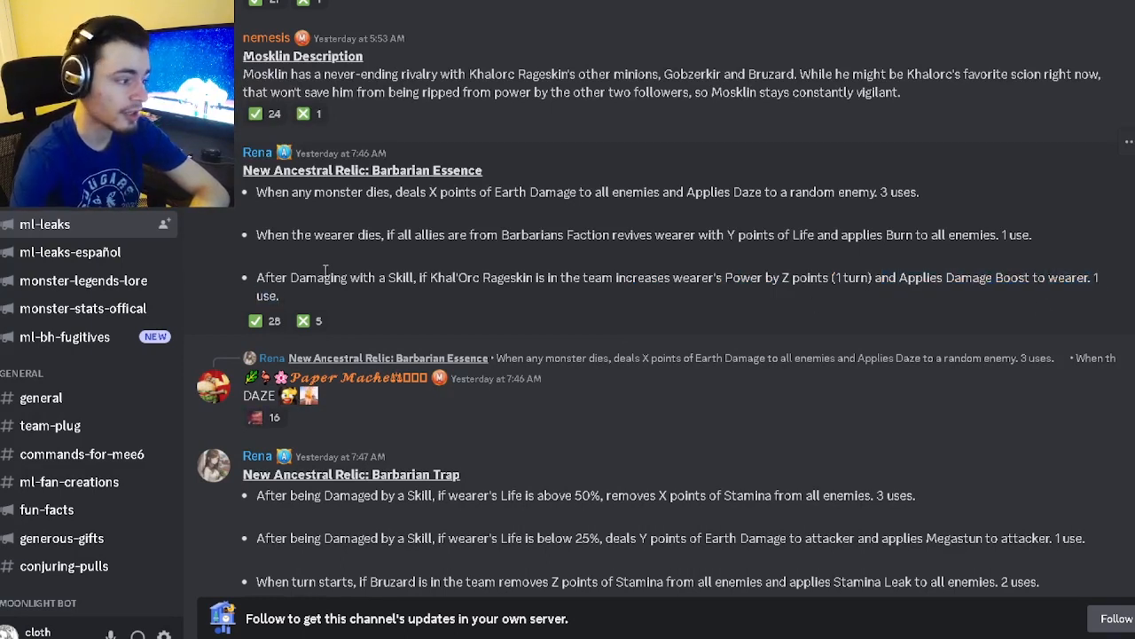
drag(255, 191, 279, 297)
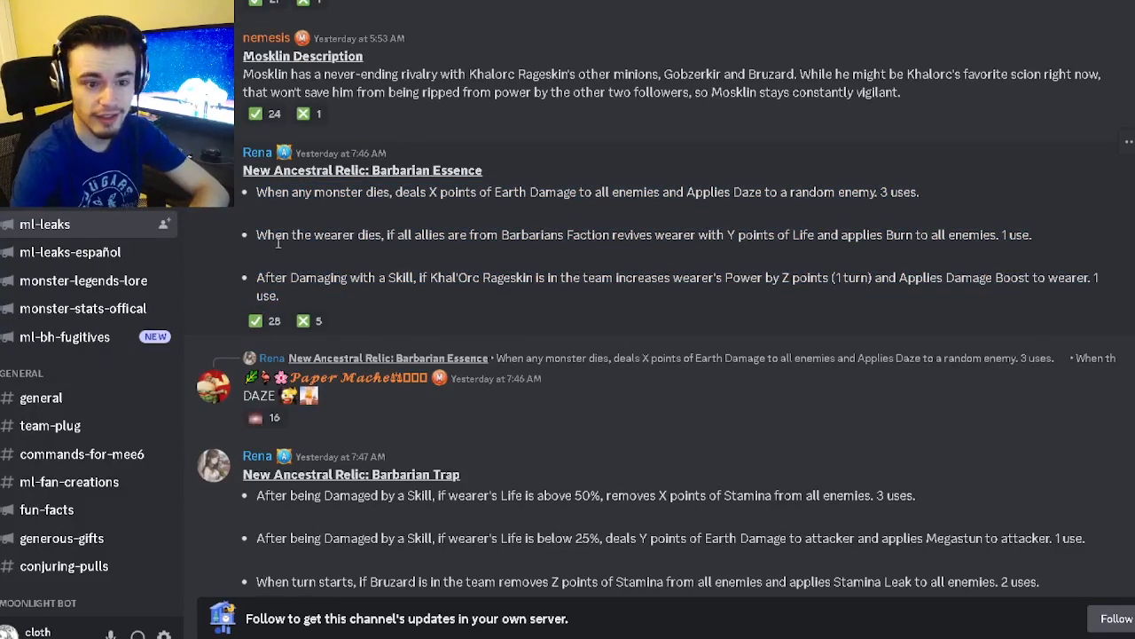
Scroll to the Barbarian Trap and Barbarian Armor posts and highlight the Barbarian Trap title.
scroll(down, 3)
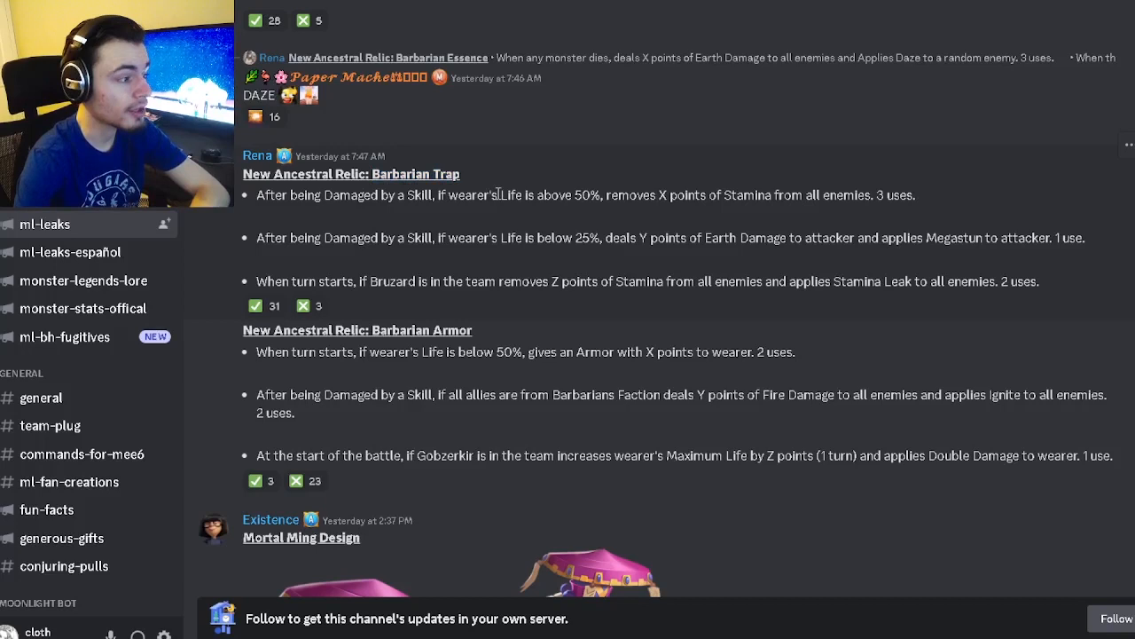
drag(255, 195, 478, 195)
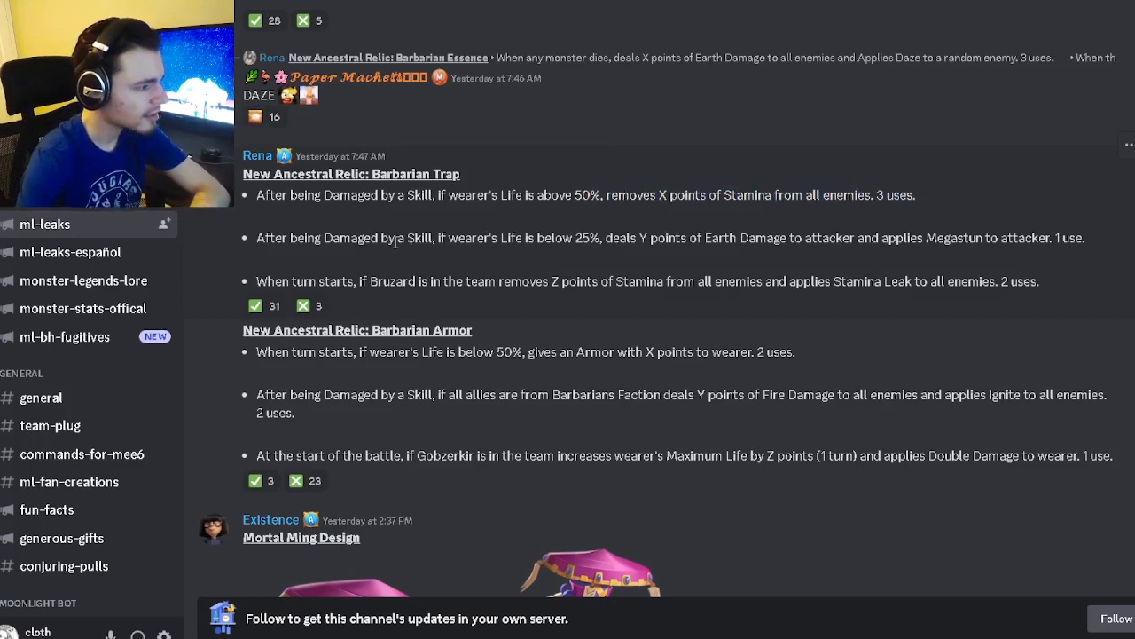
drag(437, 238, 600, 238)
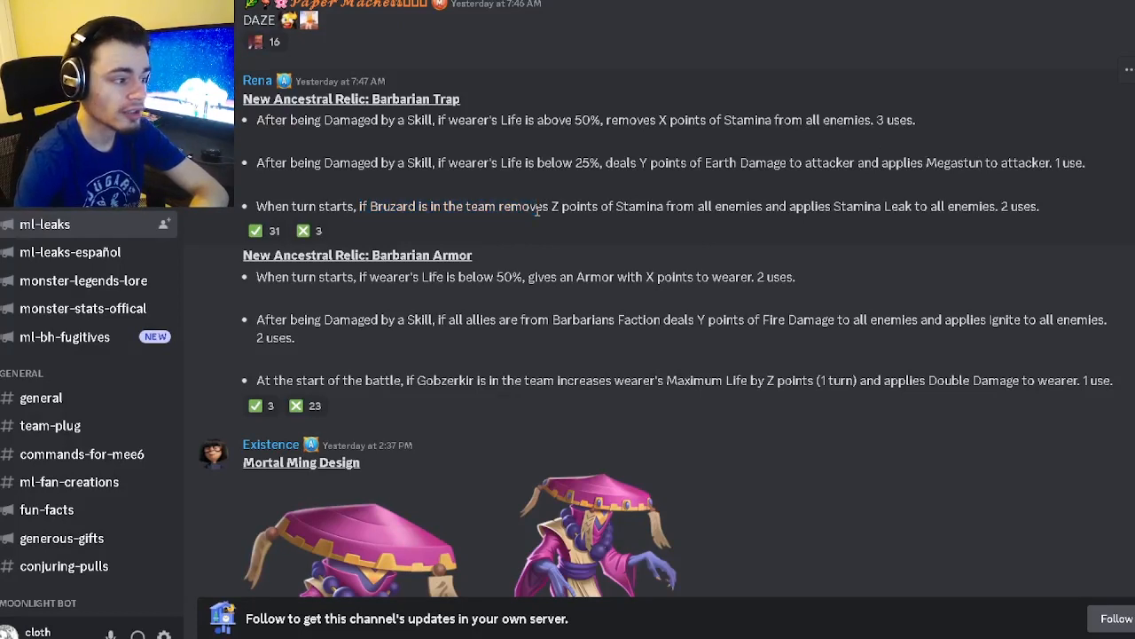
drag(501, 205, 891, 205)
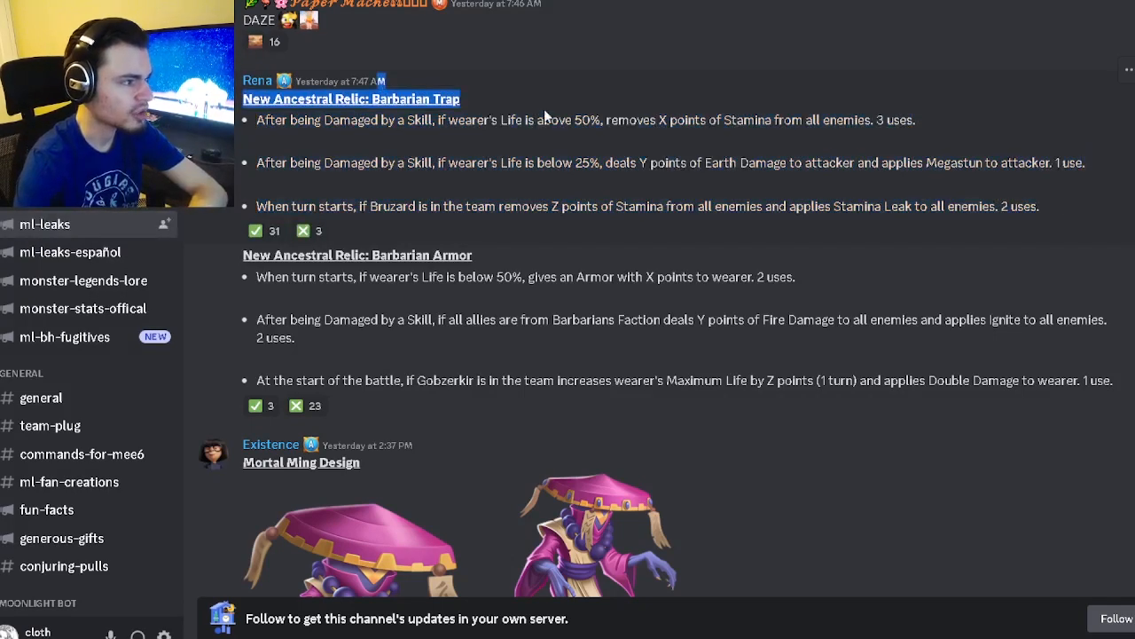
scroll(down, 3)
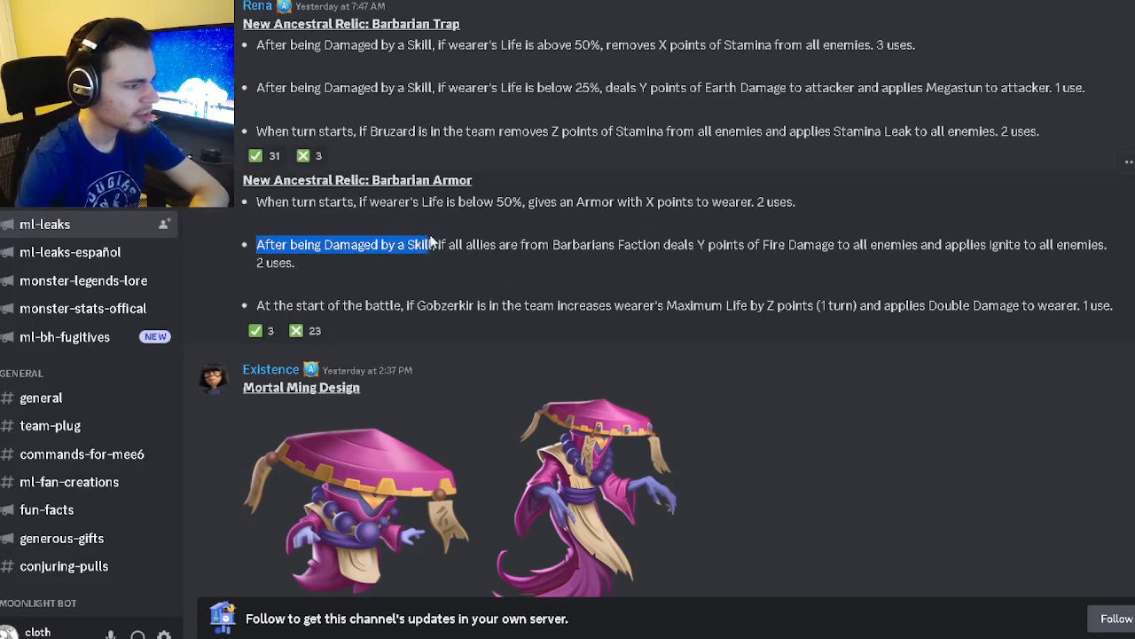
drag(425, 244, 674, 245)
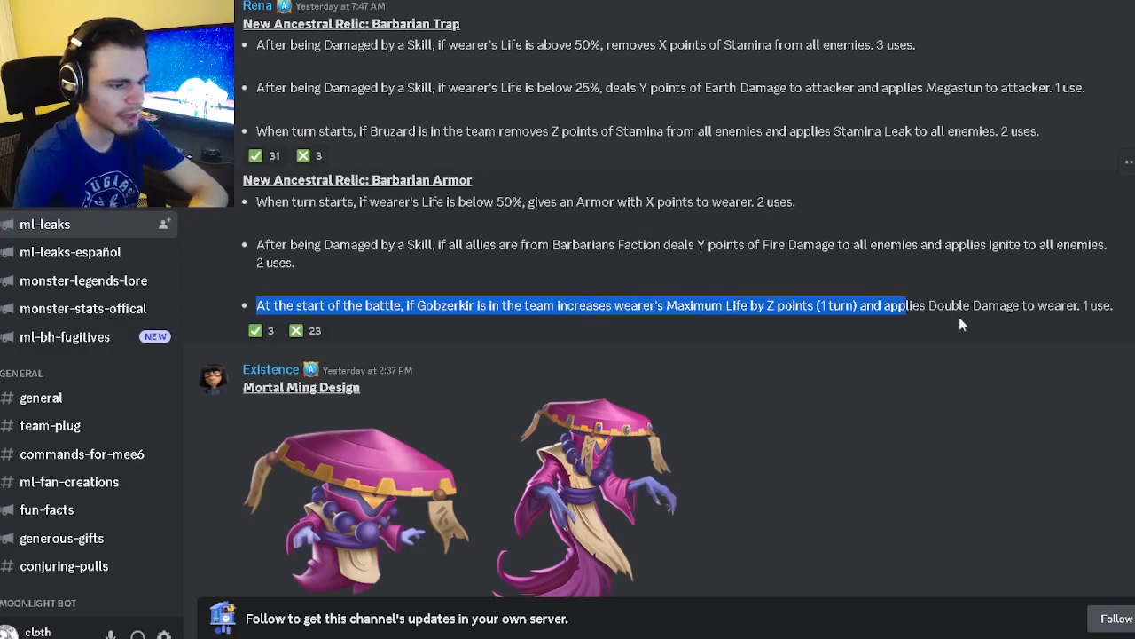
drag(905, 305, 267, 181)
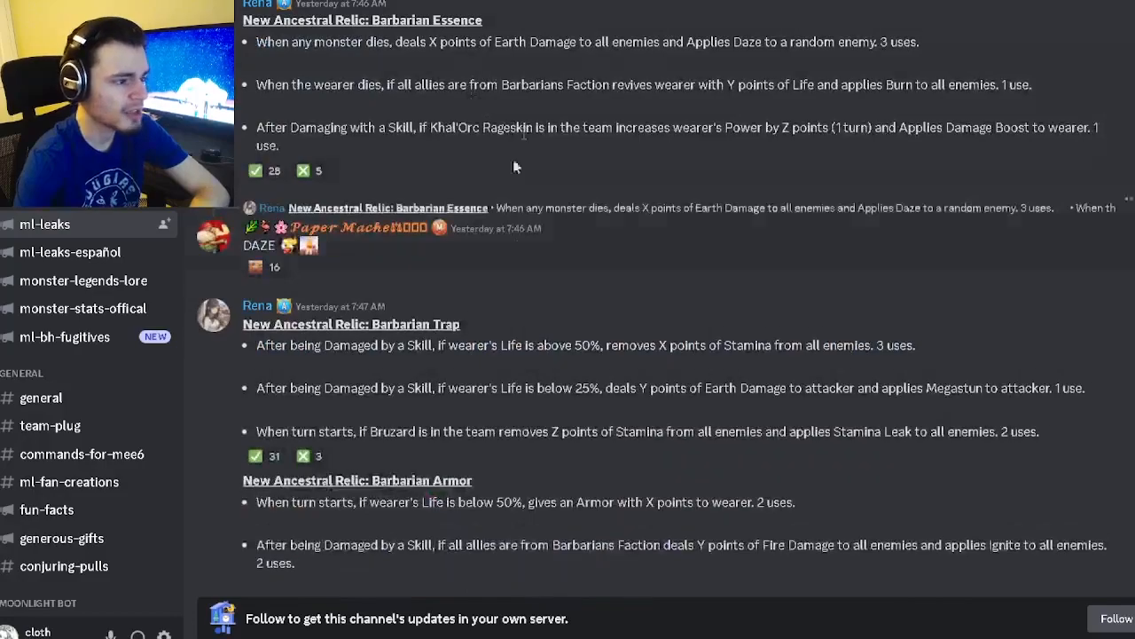
scroll(down, 3)
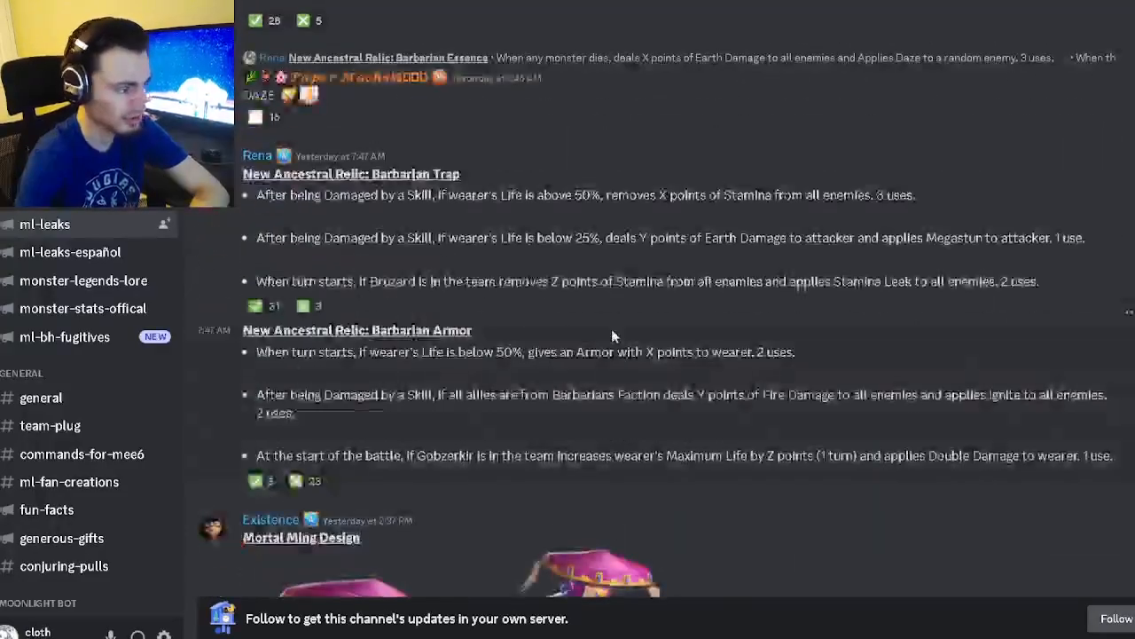
Enlarge the Summer 2023 Gremmie artwork, browse the images, and stop at the Albynassa Design post.
scroll(down, 3)
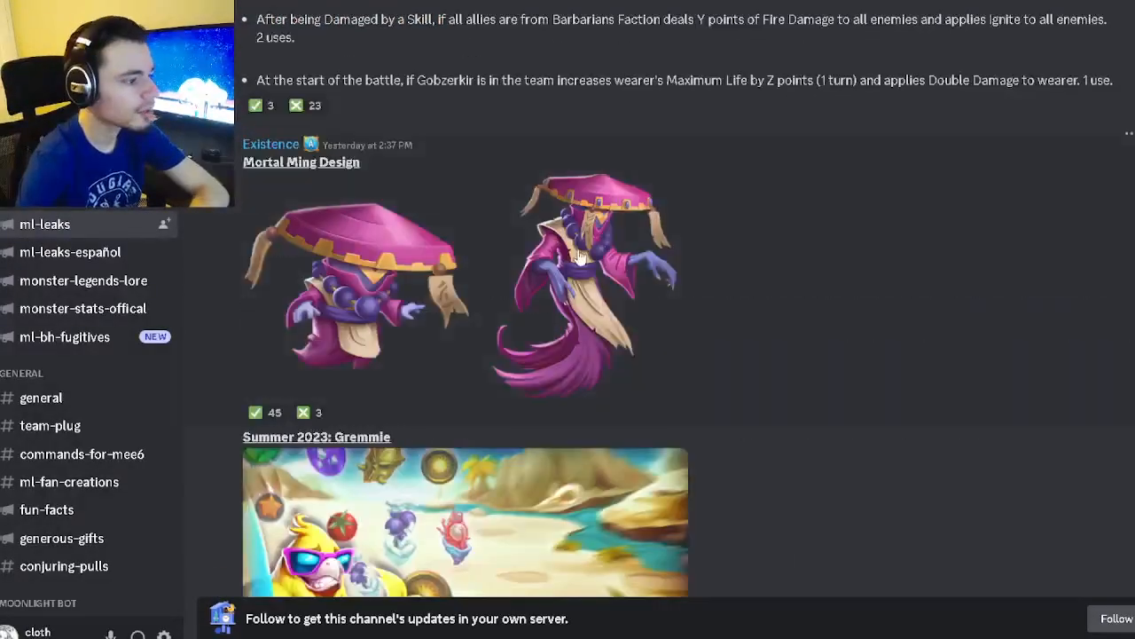
click(582, 258)
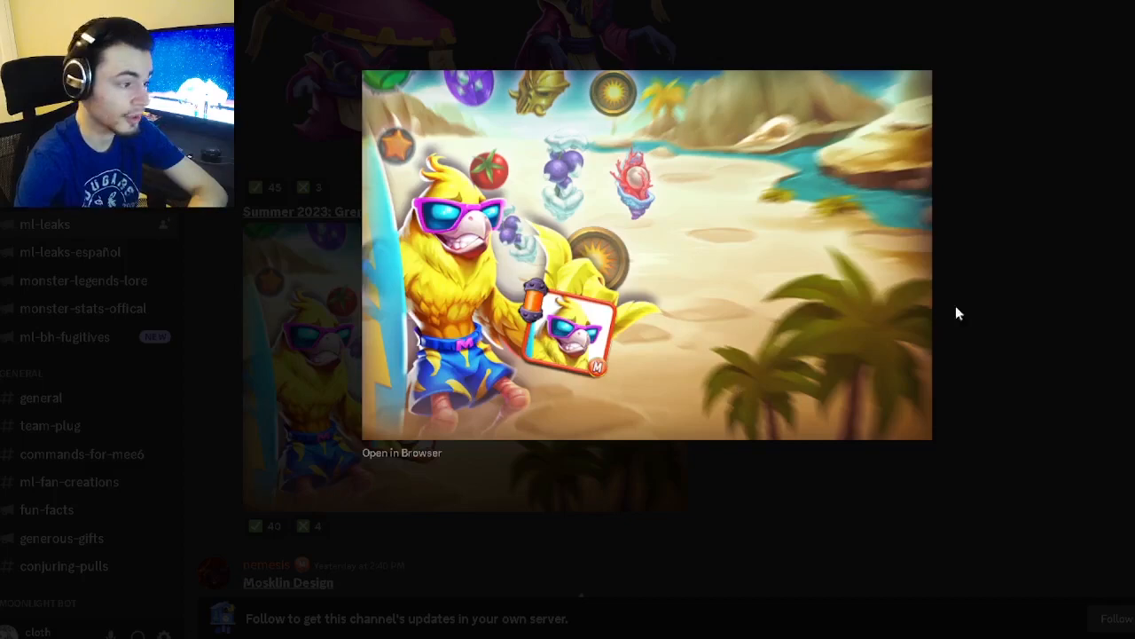
scroll(down, 3)
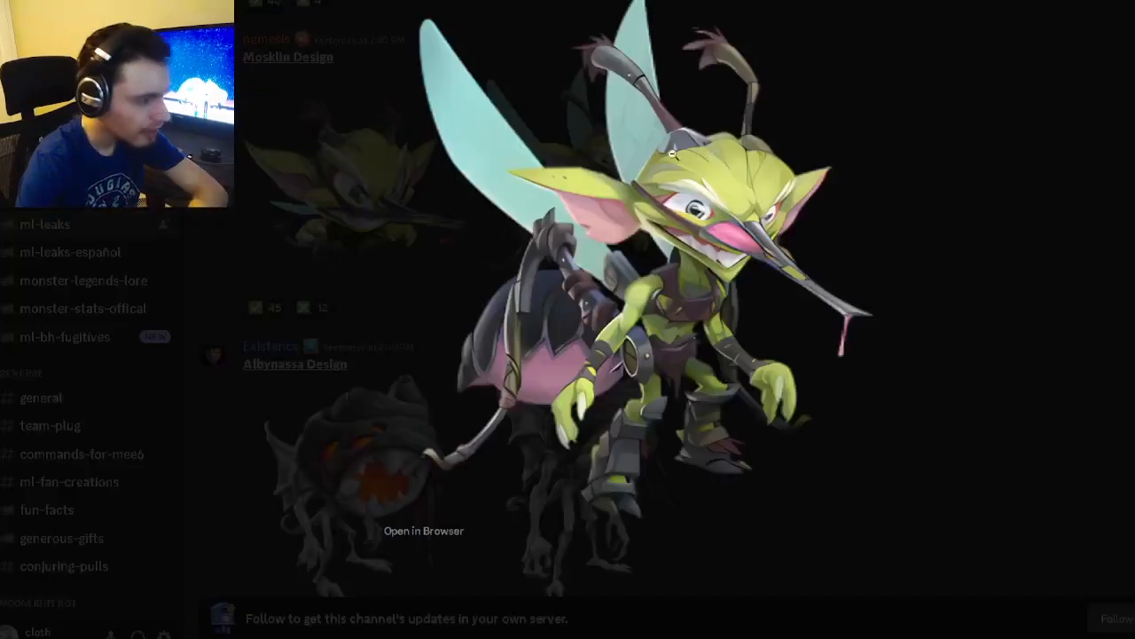
mouse_move(918, 454)
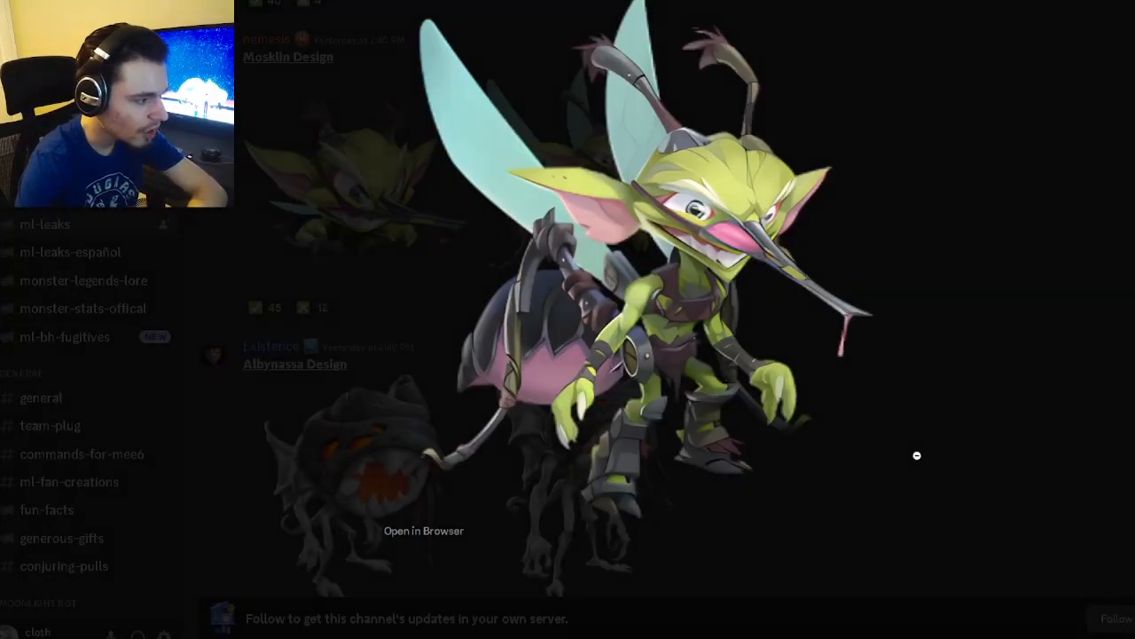
scroll(down, 3)
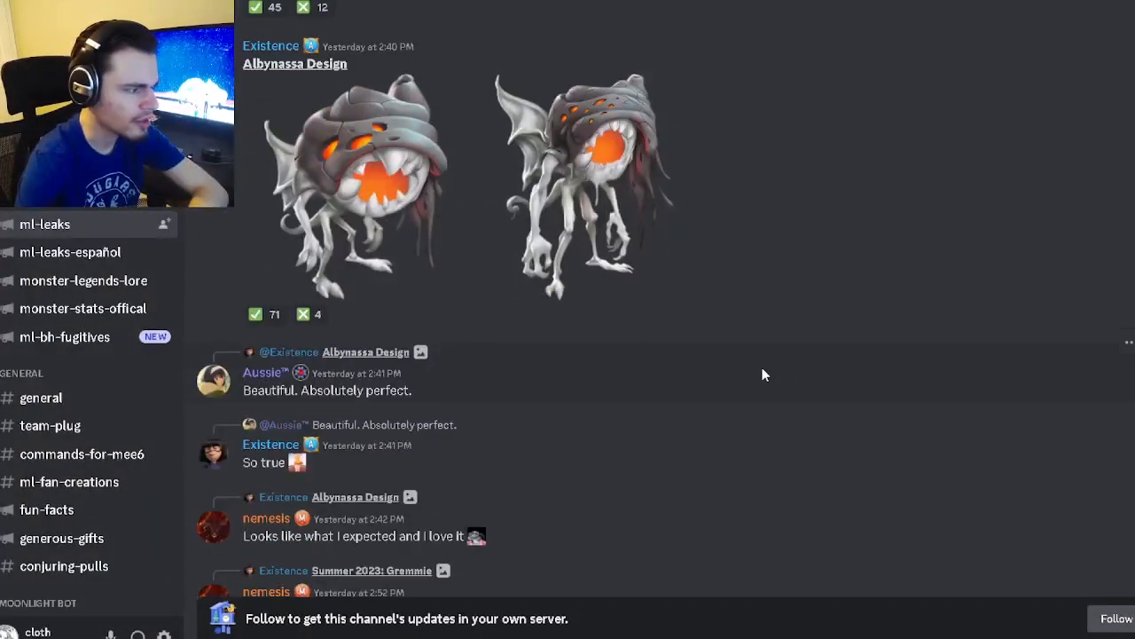
Scroll down to the Skill Update: Gremmie and Skill Updates: Bruzard messages.
scroll(down, 3)
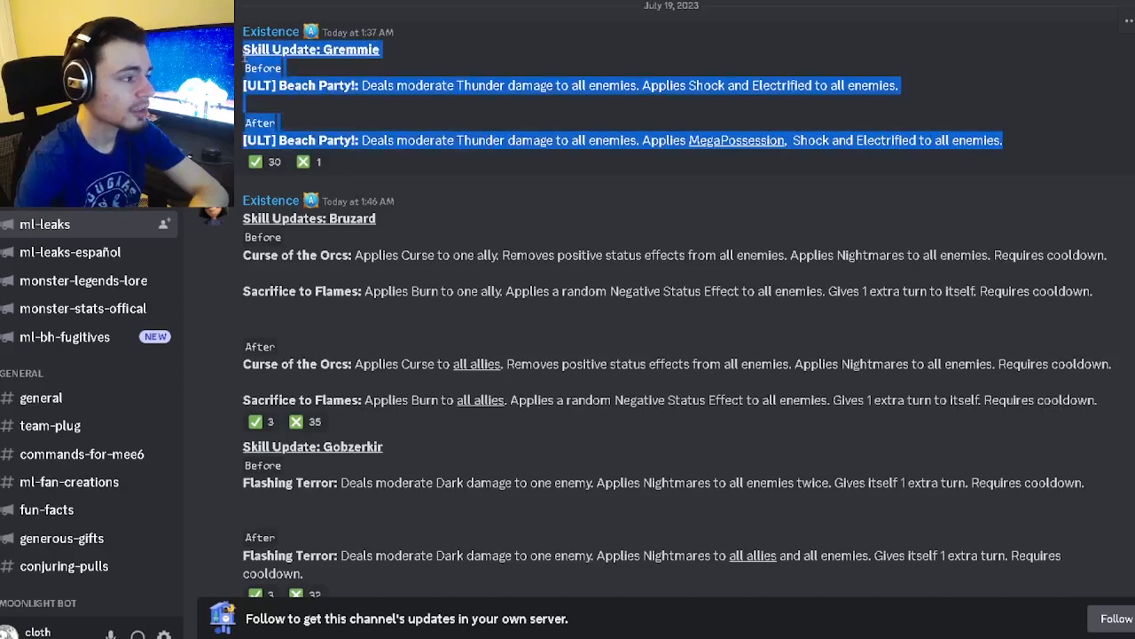
Scroll past the Bruzard updates to the Gobzerkir update, Sir Lancefloat event and Gremmie's Tales Challenge.
scroll(down, 3)
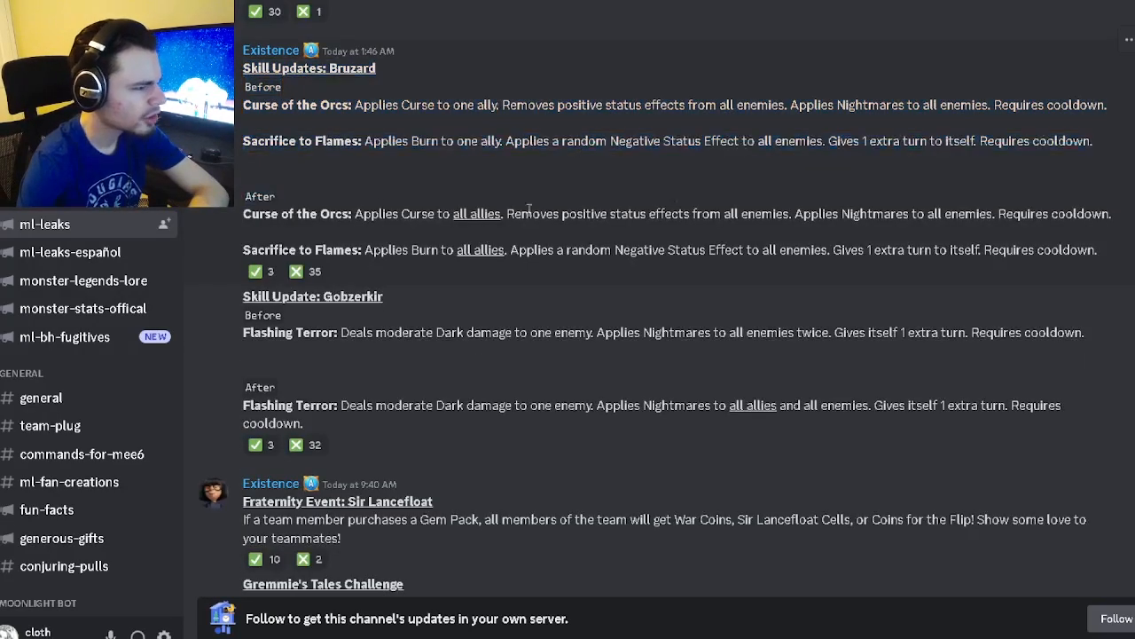
drag(339, 213, 1096, 249)
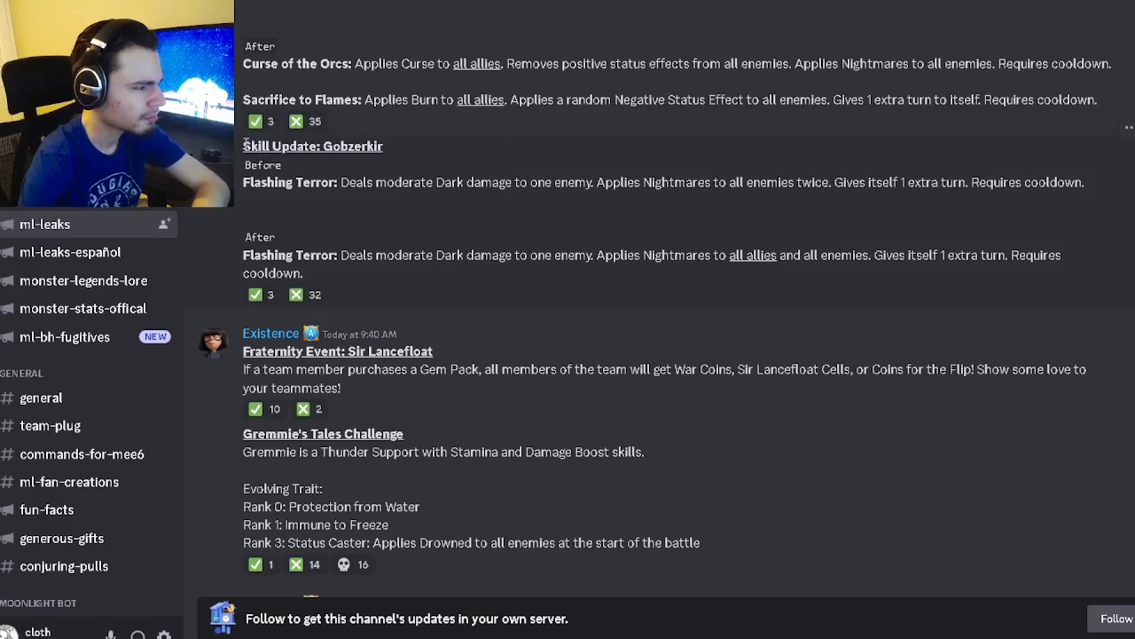
Scroll to the Alpine Era Season 3 Event Checklist through Kawborg, highlighting Gremmie's evolving trait ranks.
scroll(down, 3)
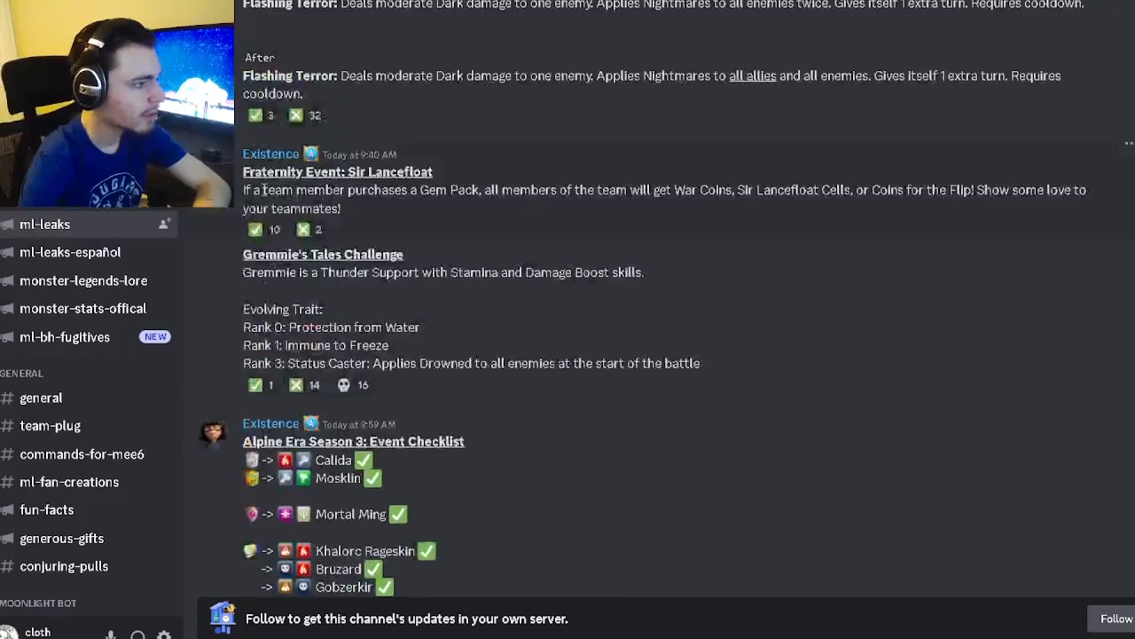
mouse_move(546, 224)
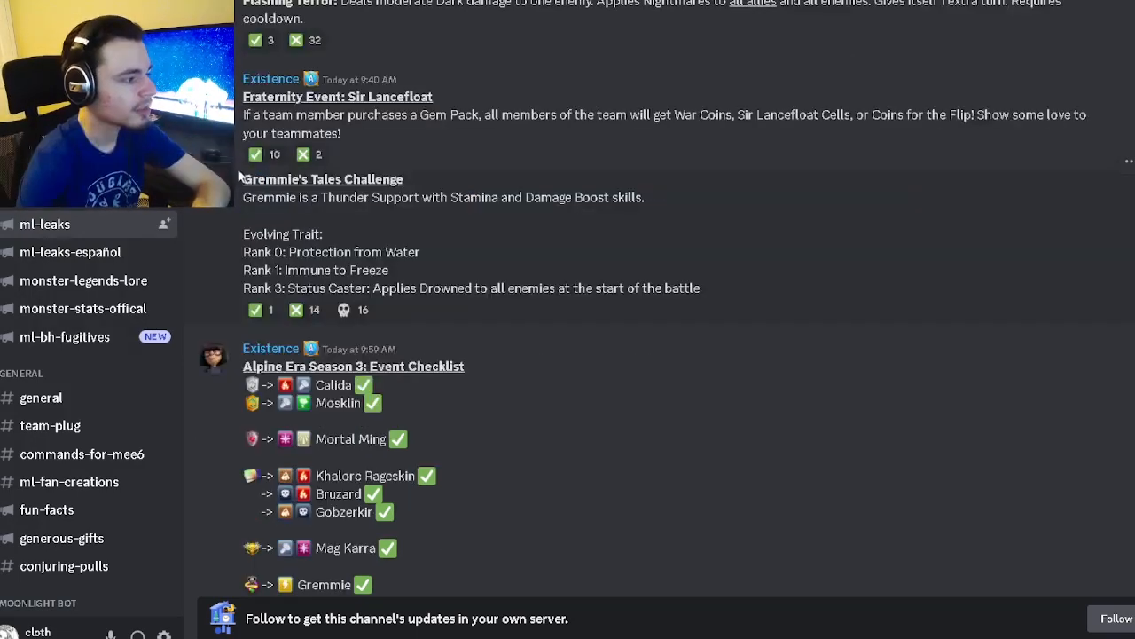
scroll(down, 3)
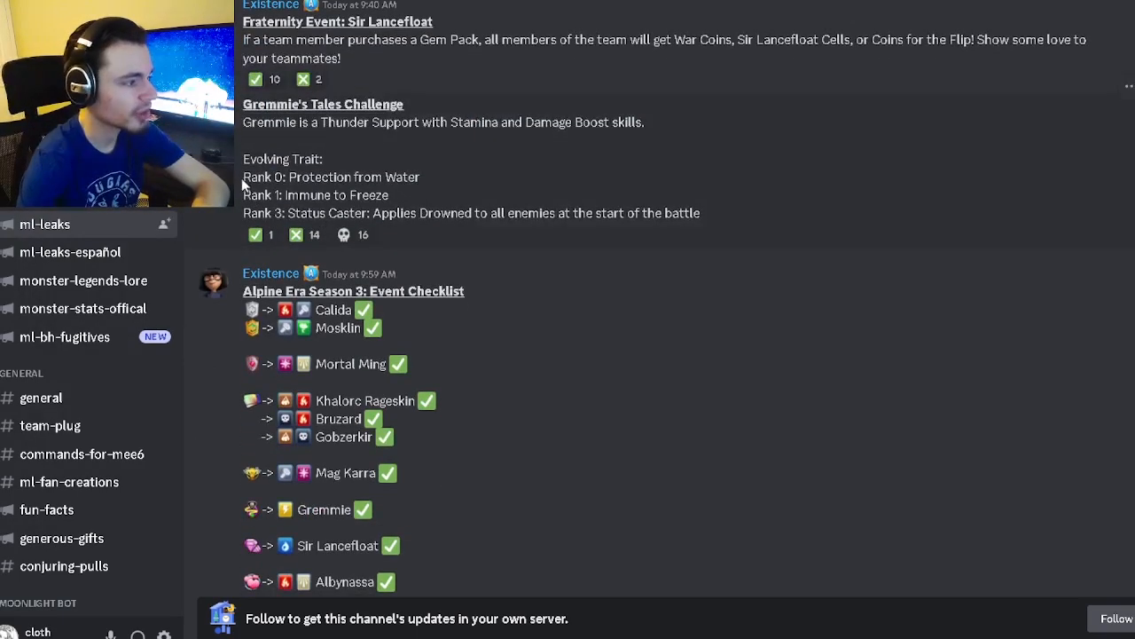
drag(245, 178, 699, 213)
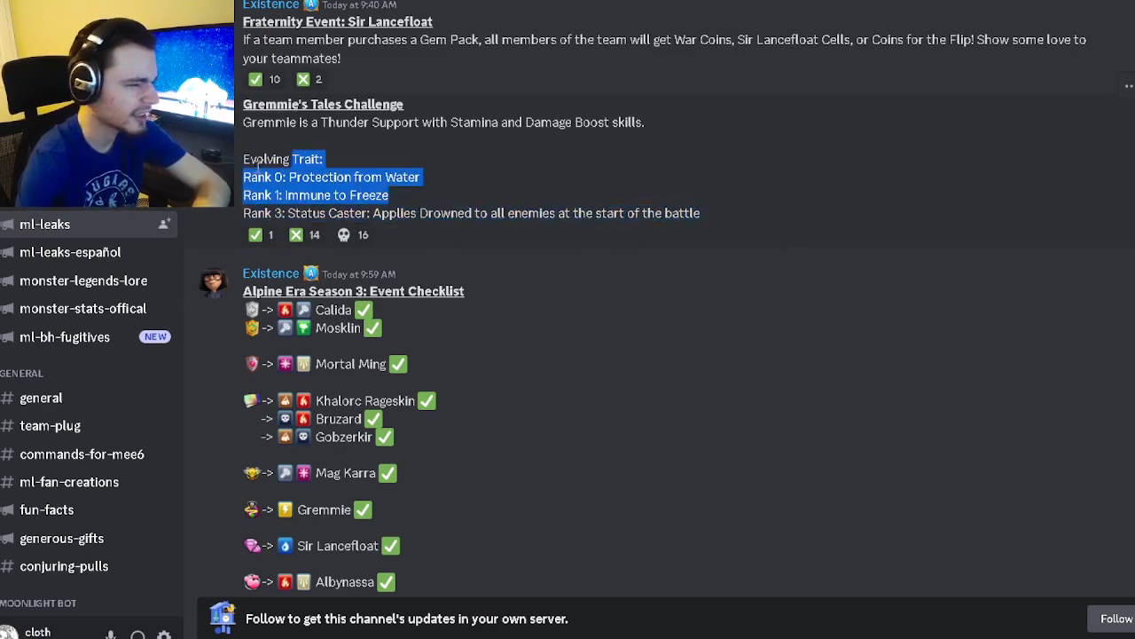
scroll(down, 3)
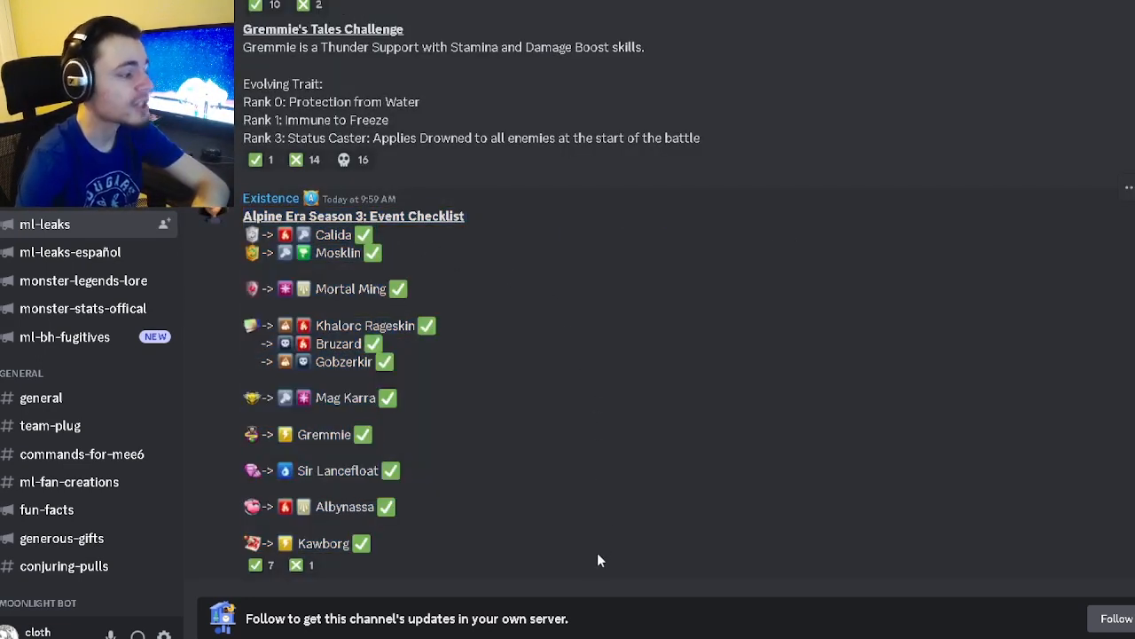